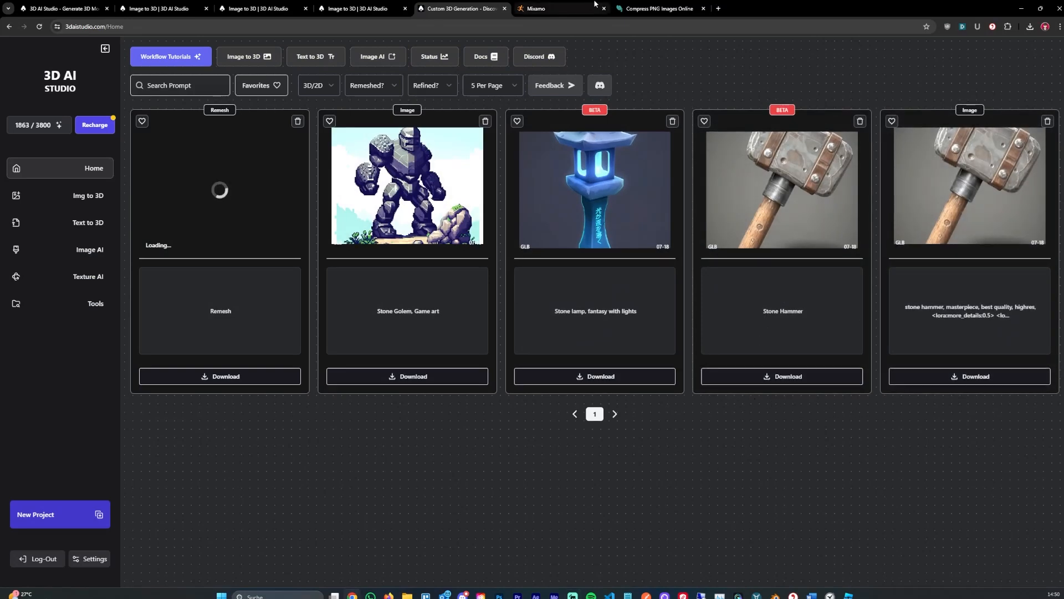
Step: Clear the Remeshed and Refined filters so every golem model is listed
click(539, 8)
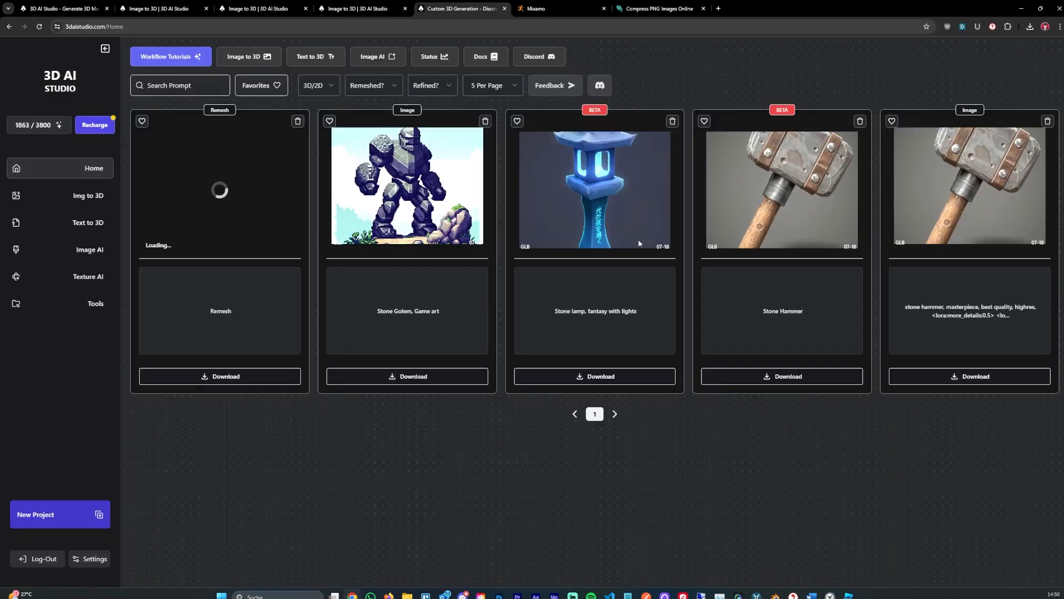
click(432, 84)
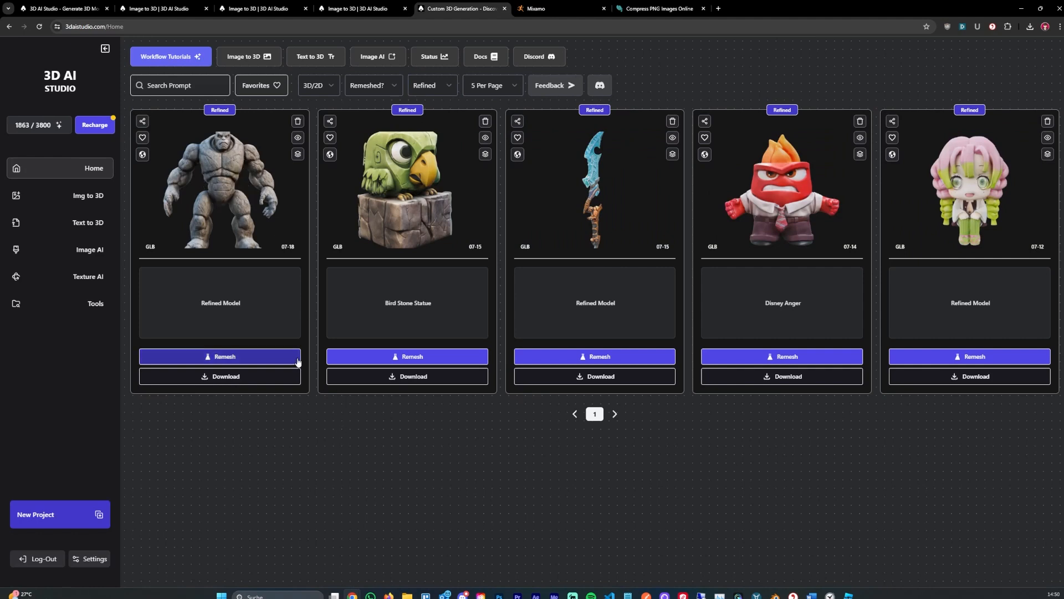
click(373, 85)
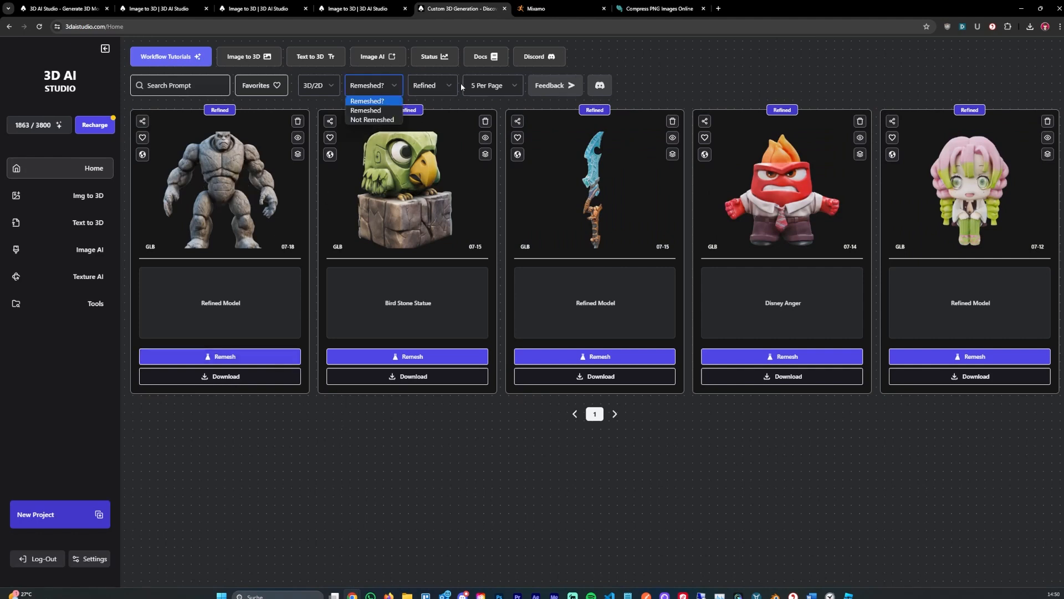
click(431, 85)
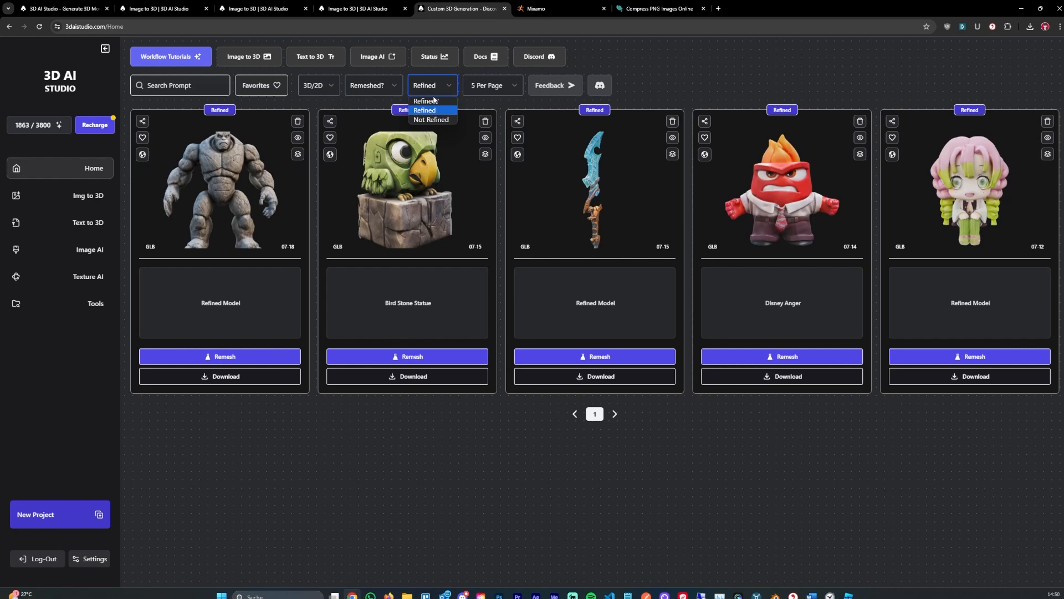
click(431, 120)
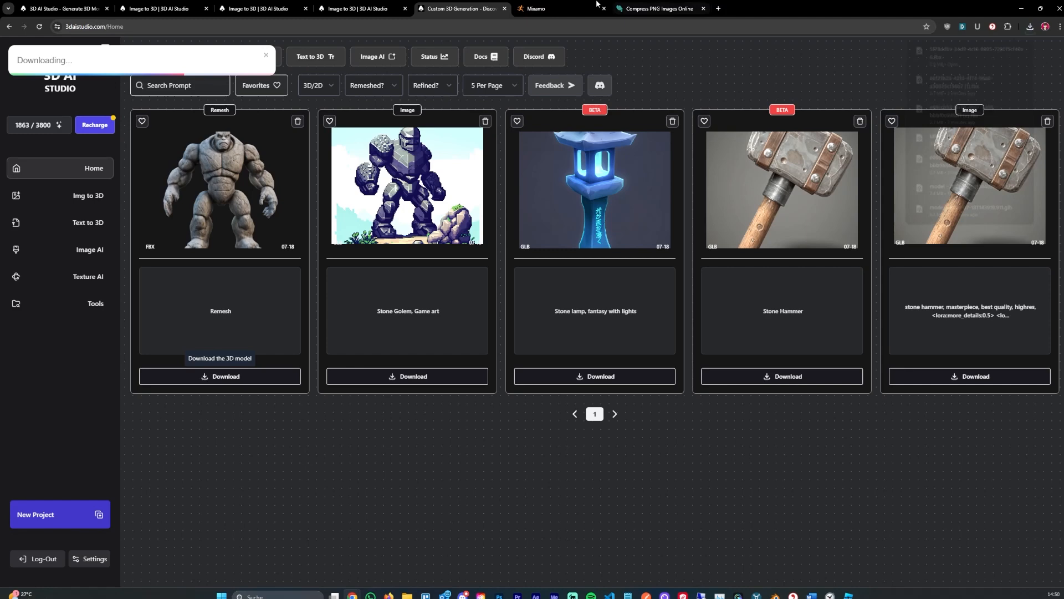
Step: Upload the golem FBX to Mixamo, rotate it to face forward, and auto-rig it
click(537, 9)
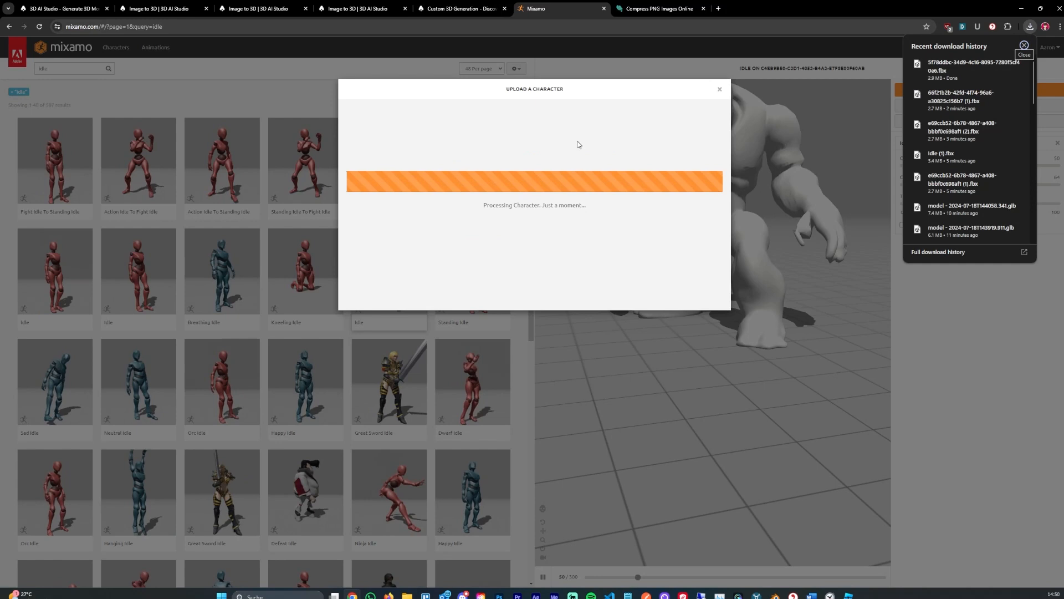
click(1023, 45)
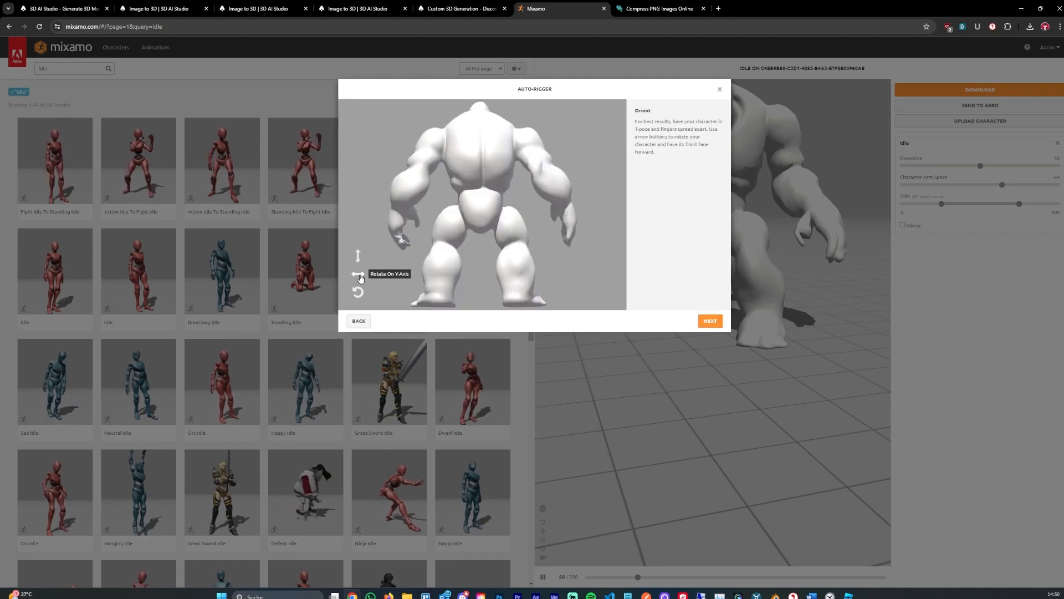
click(358, 274)
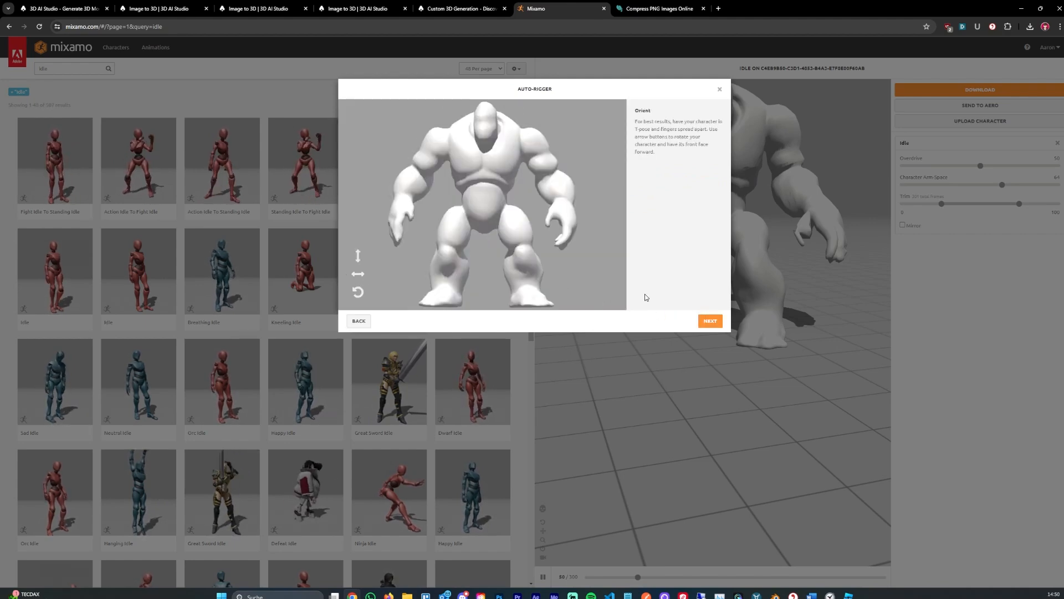
click(710, 321)
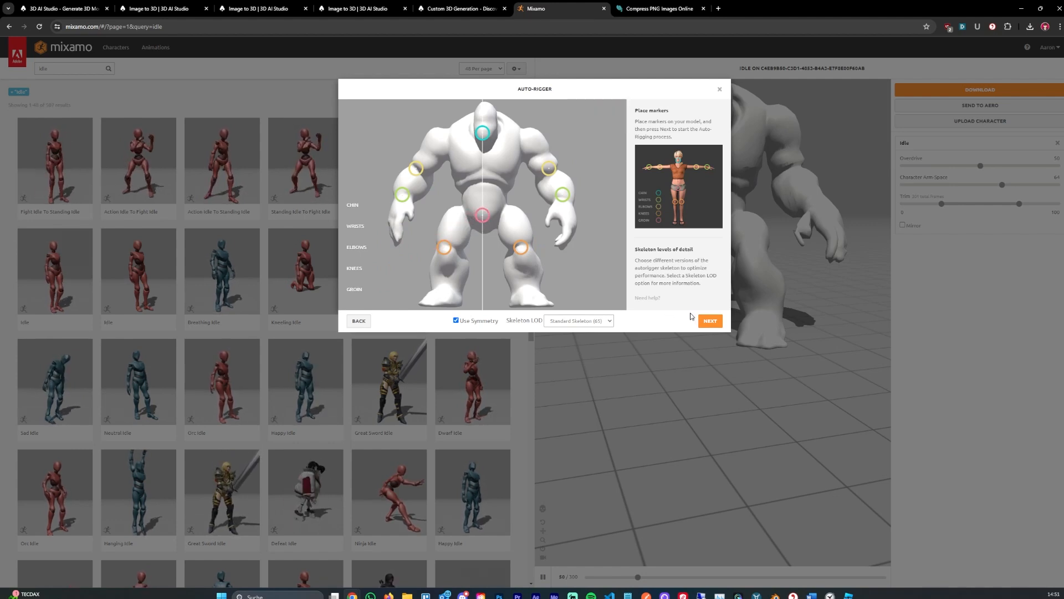
click(711, 321)
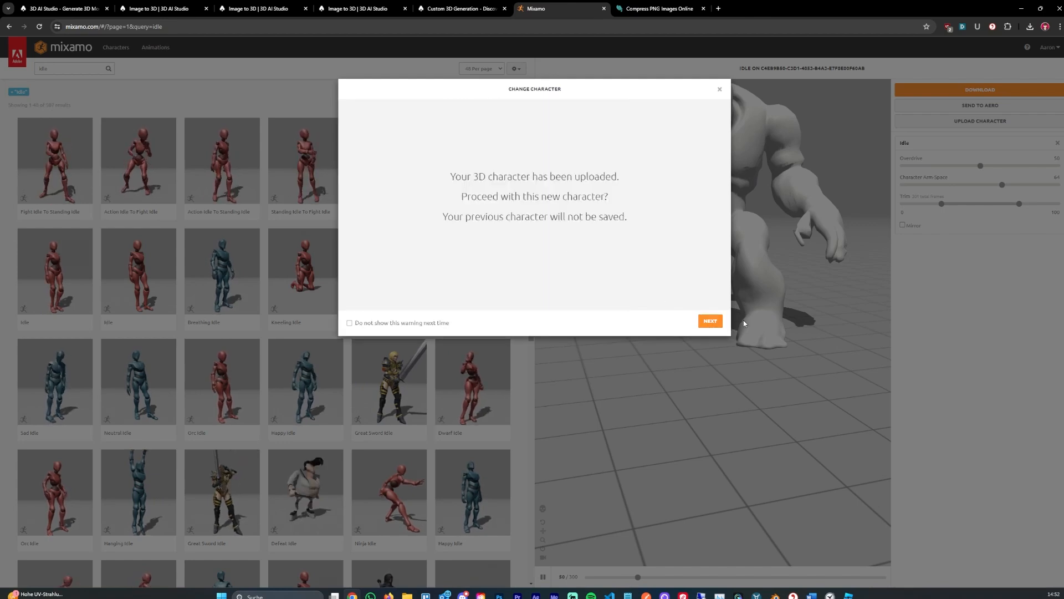
Step: Accept the golem as the character and try the T-Pose and Male Standing Pose
click(710, 320)
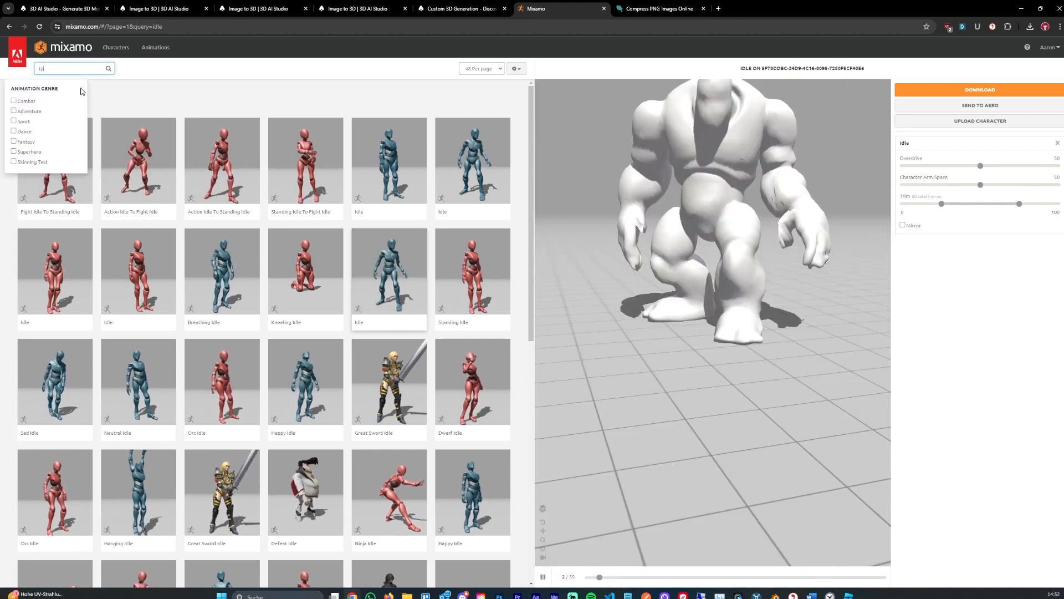
text(tpose)
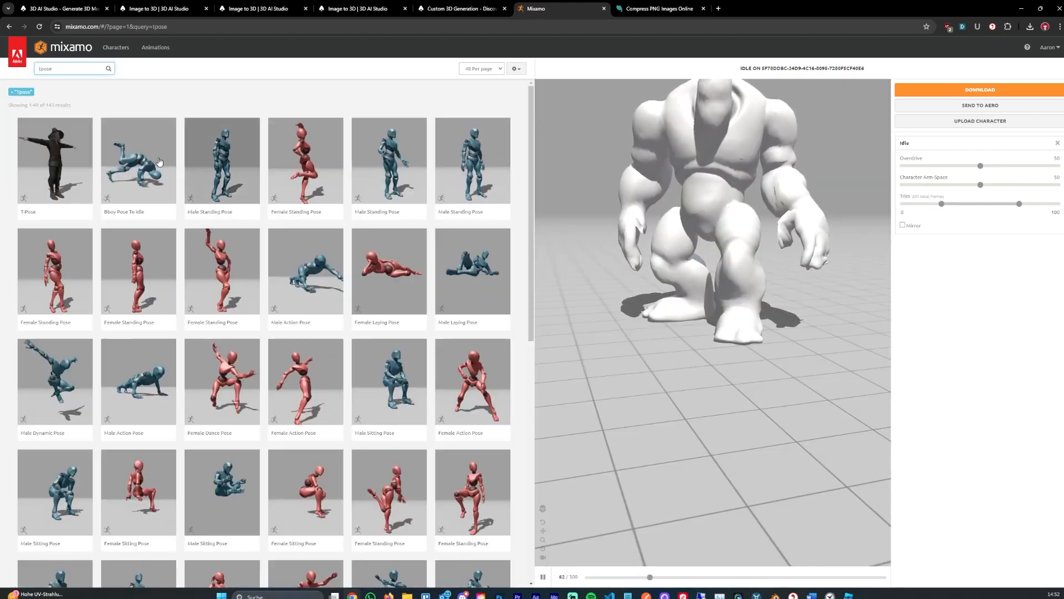
click(54, 161)
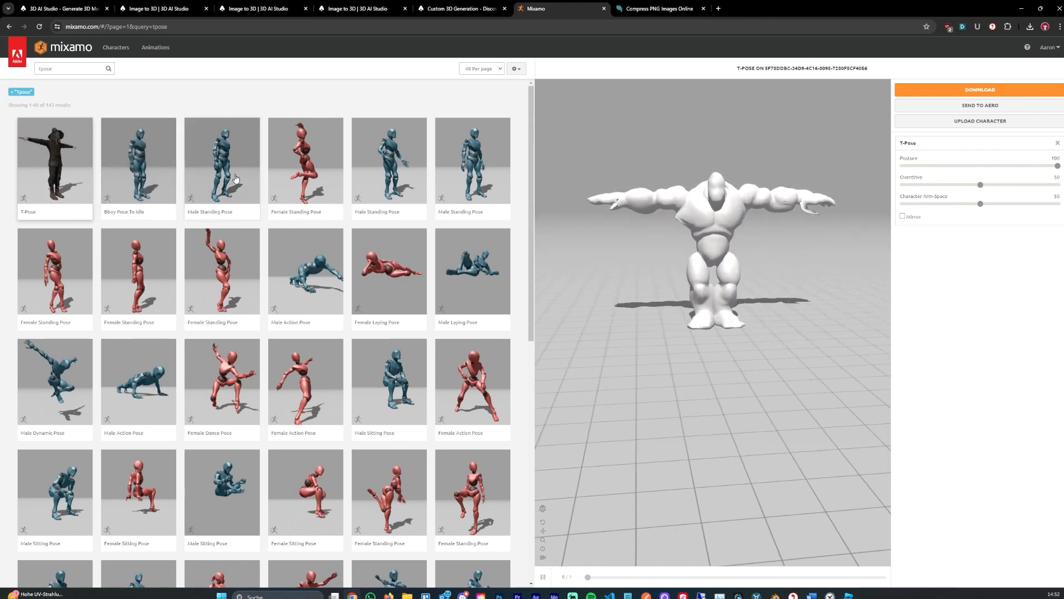
mouse_move(389, 289)
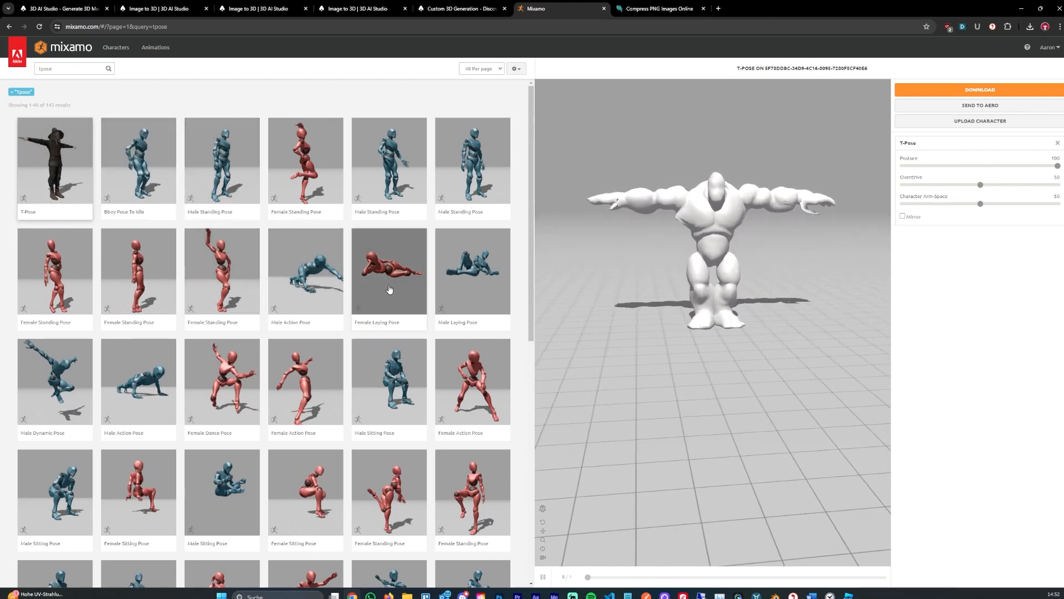
mouse_move(381, 166)
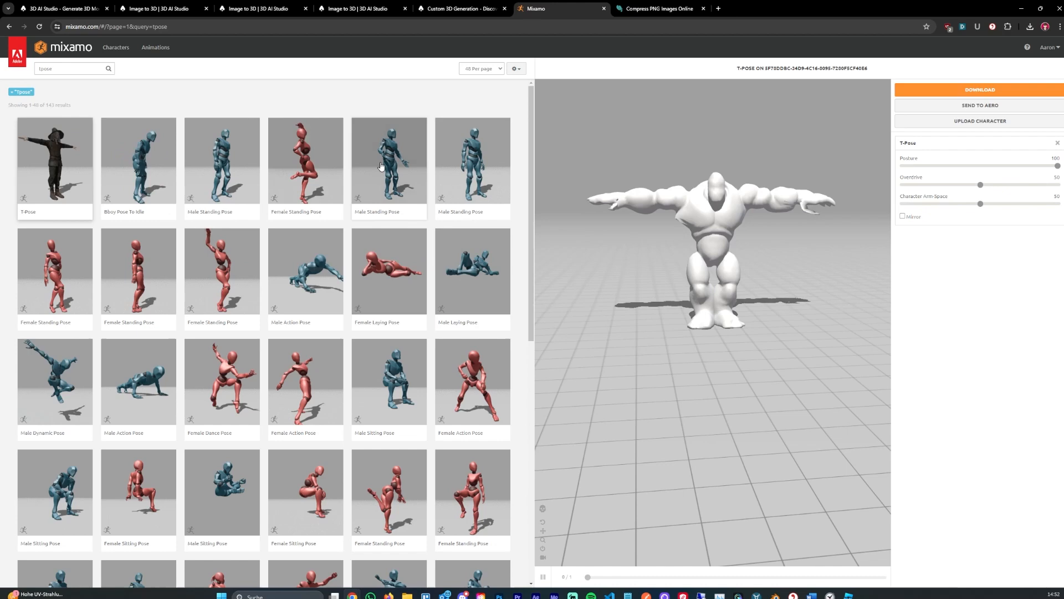
click(389, 166)
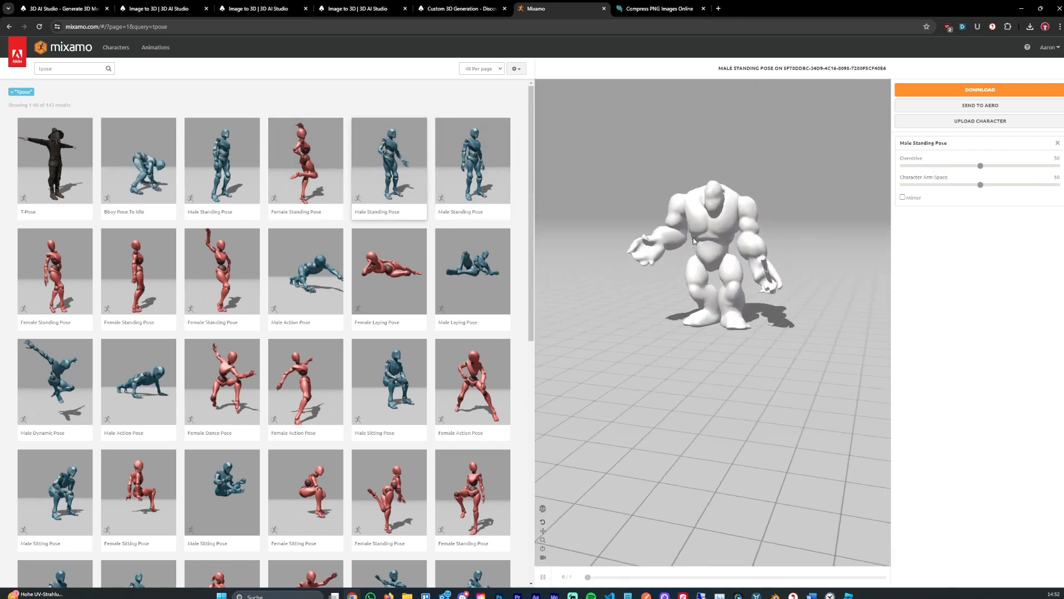
Step: Apply the Idle animation and widen the Character Arm-Space to 66
click(67, 69)
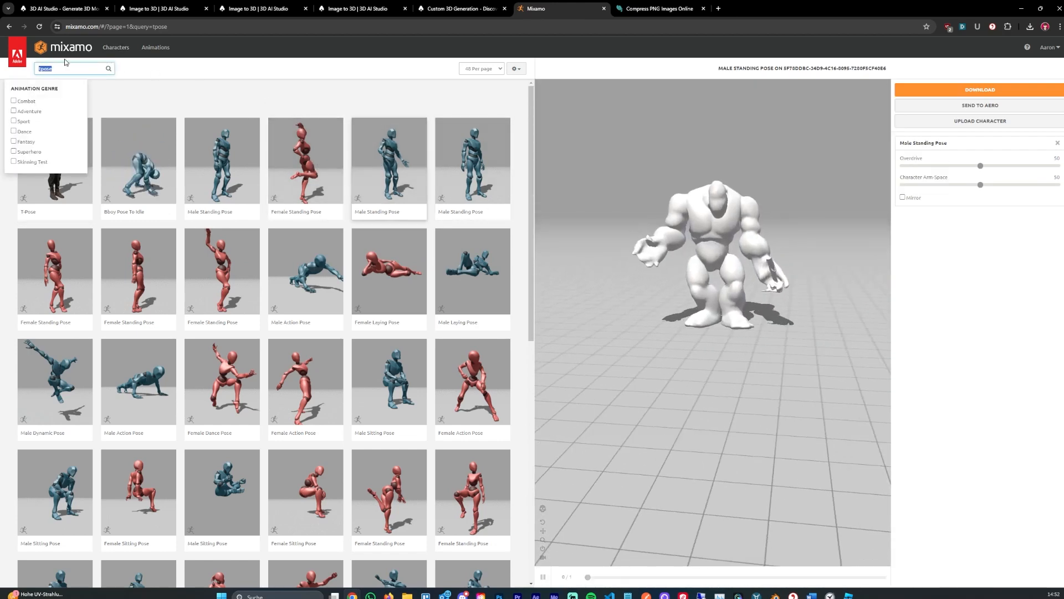
text(idle)
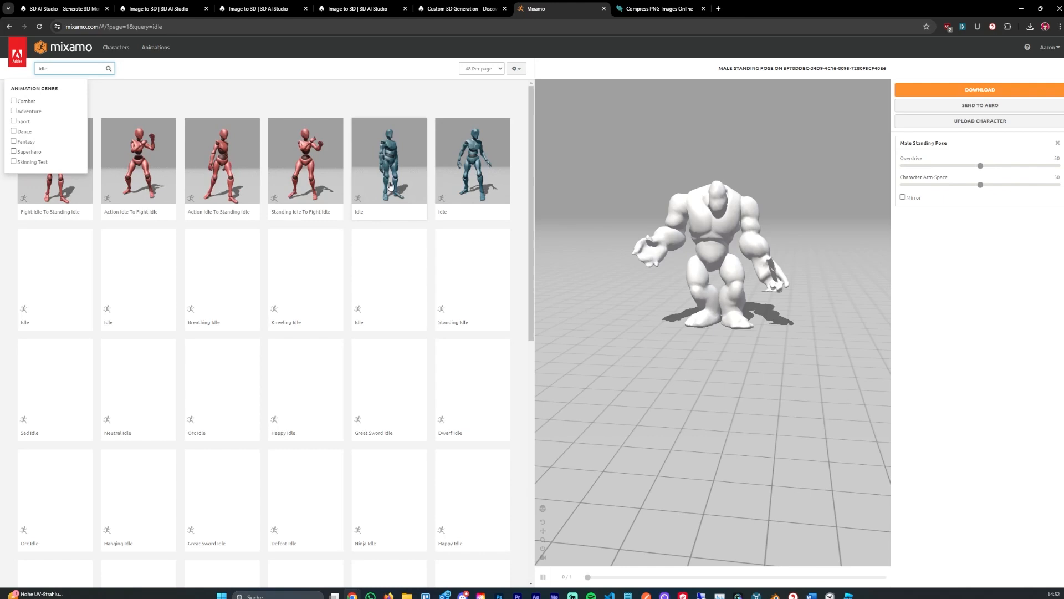
click(473, 161)
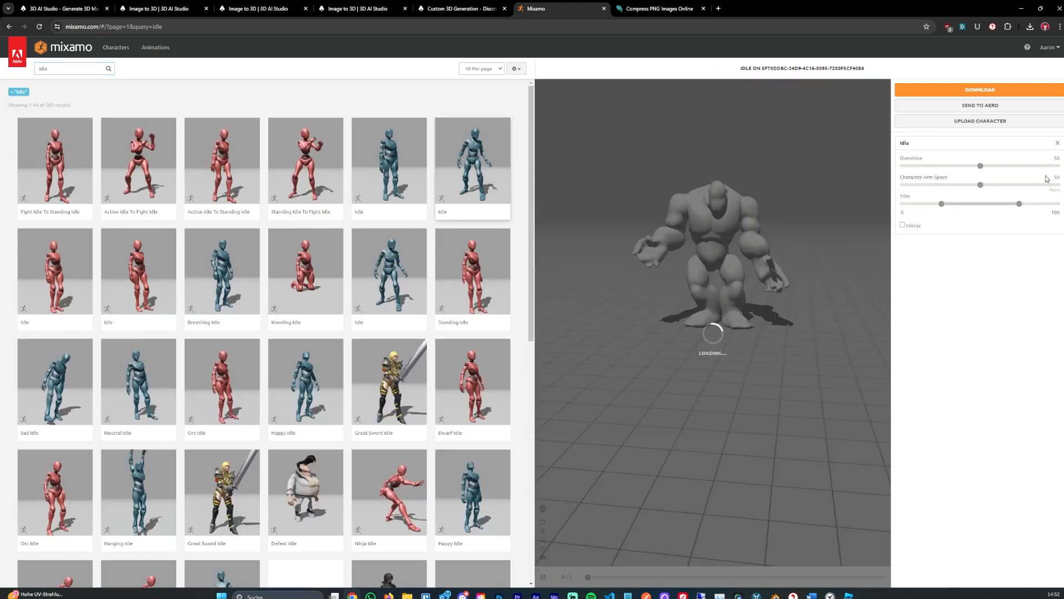
drag(980, 184, 985, 185)
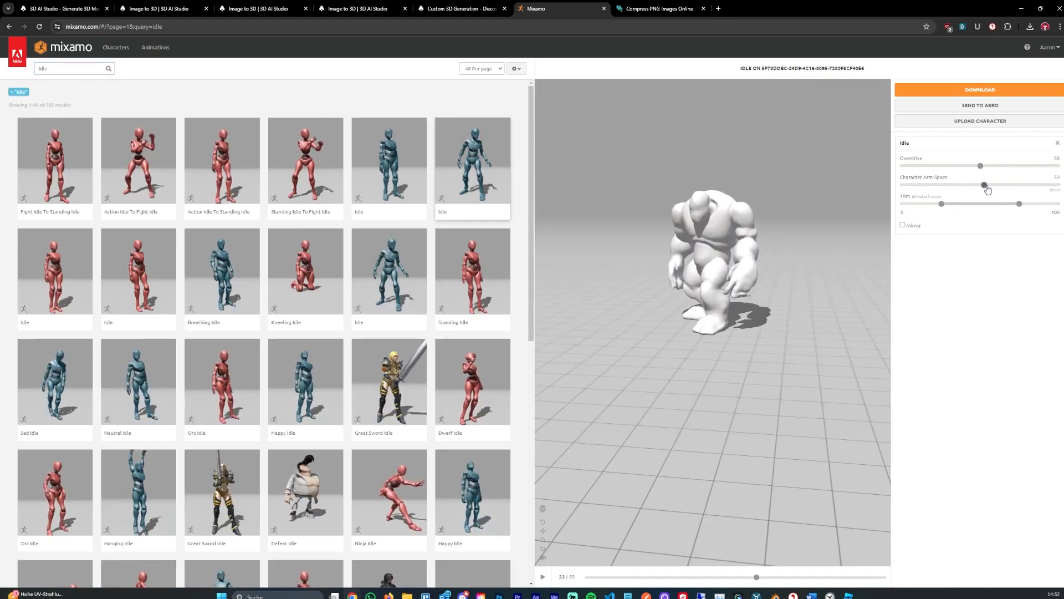
drag(984, 185, 1005, 185)
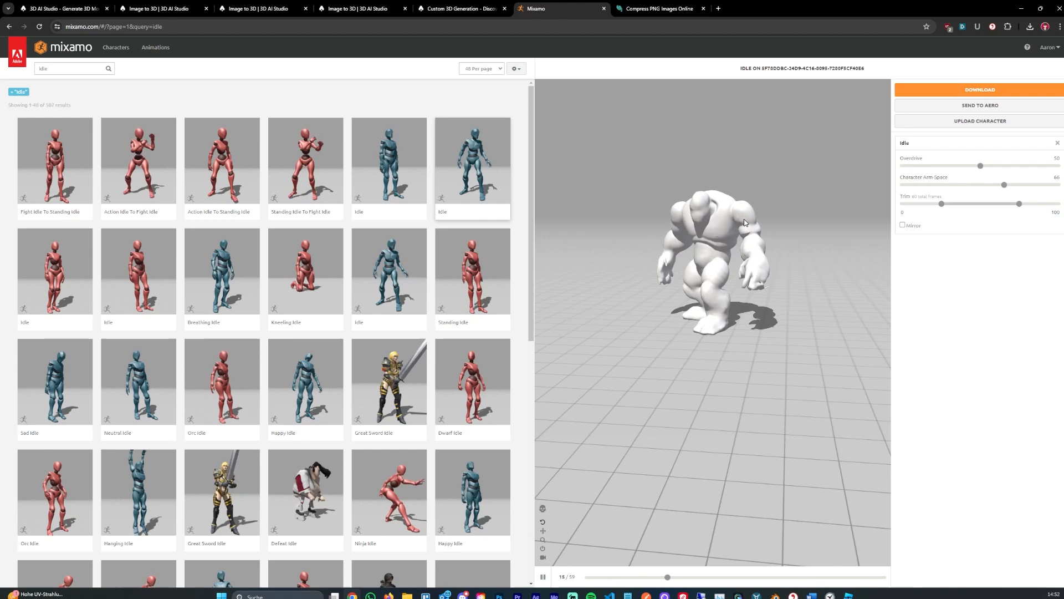
Step: Download the Idle-animated golem from Mixamo as an FBX with skin
click(979, 89)
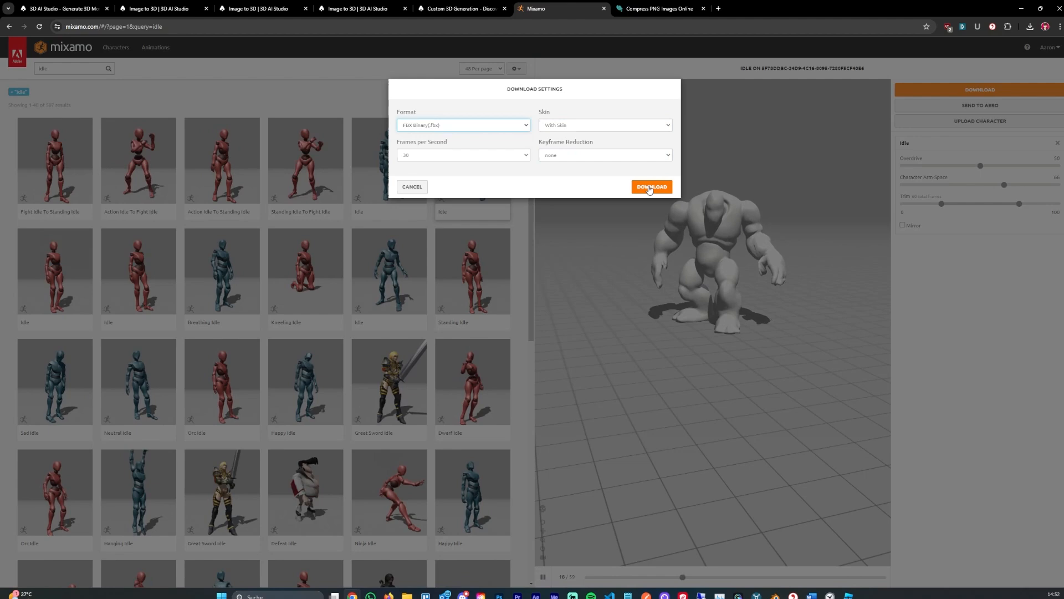
click(651, 186)
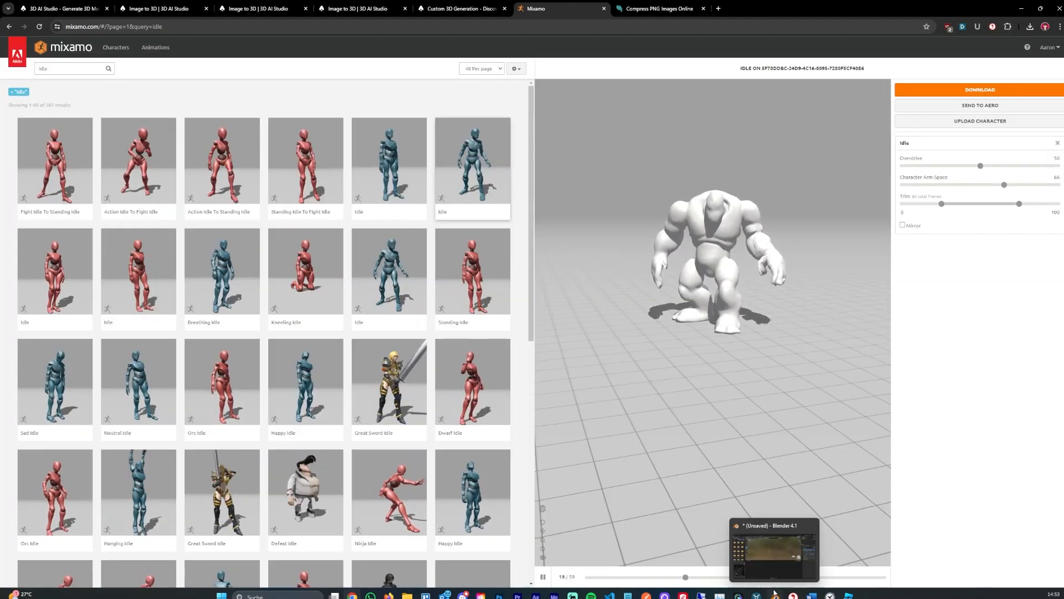
Step: Import the Mixamo golem FBX with its armature into the Blender scene
click(148, 124)
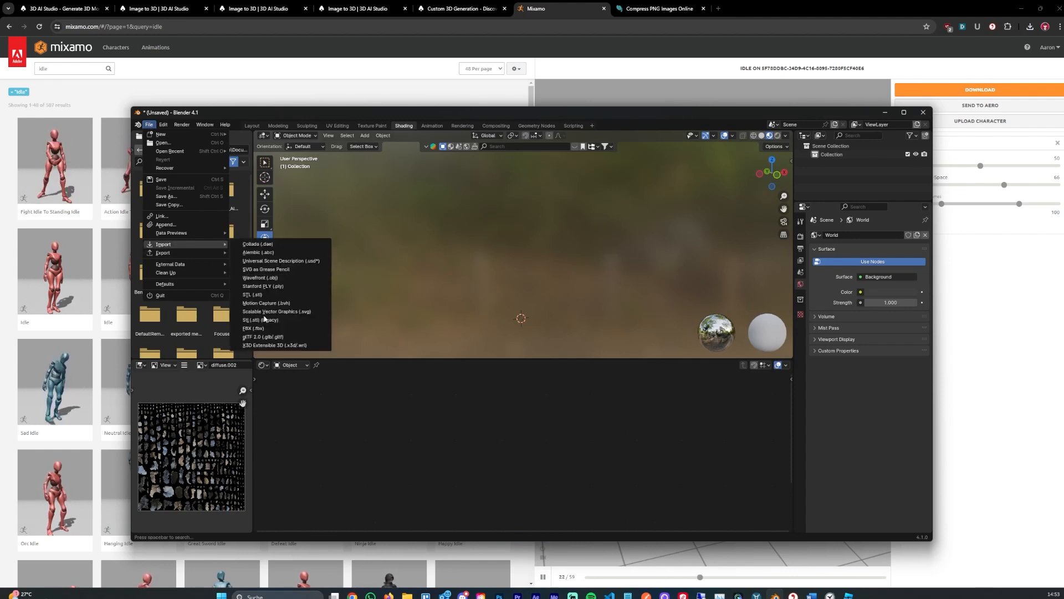
mouse_move(262, 328)
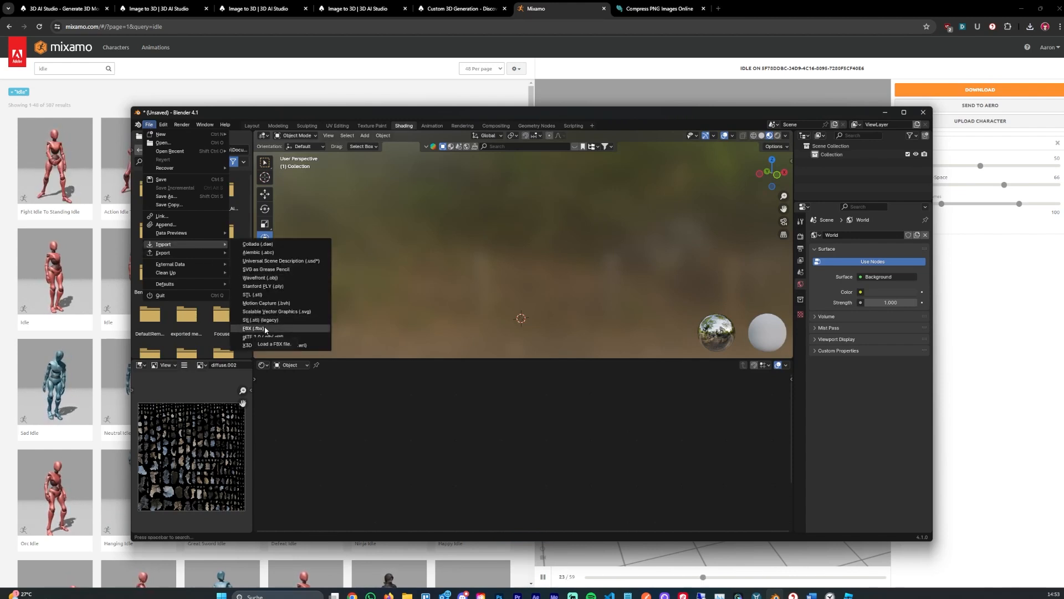
click(250, 328)
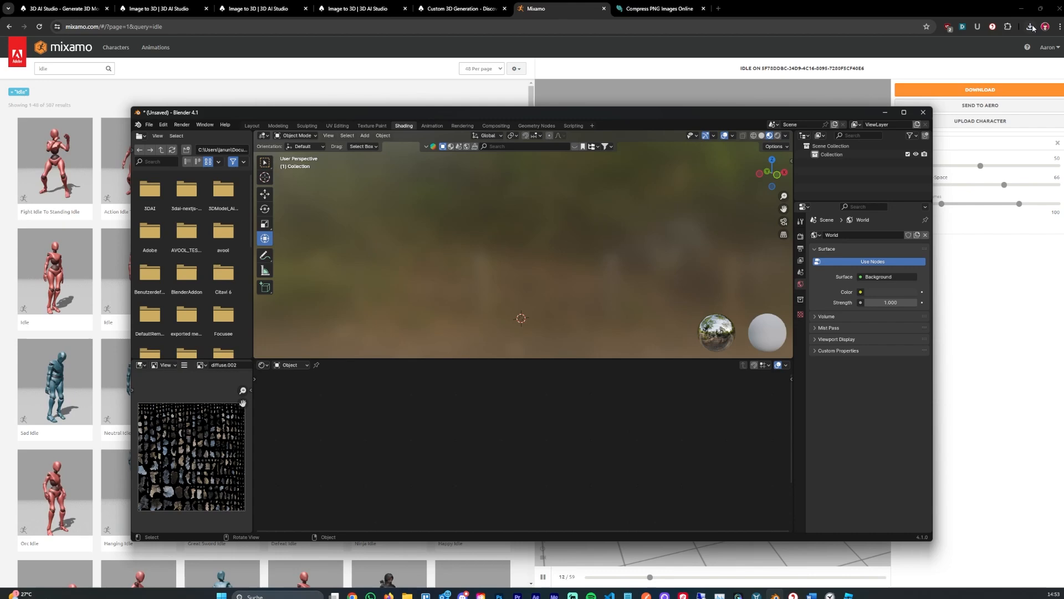
click(1032, 27)
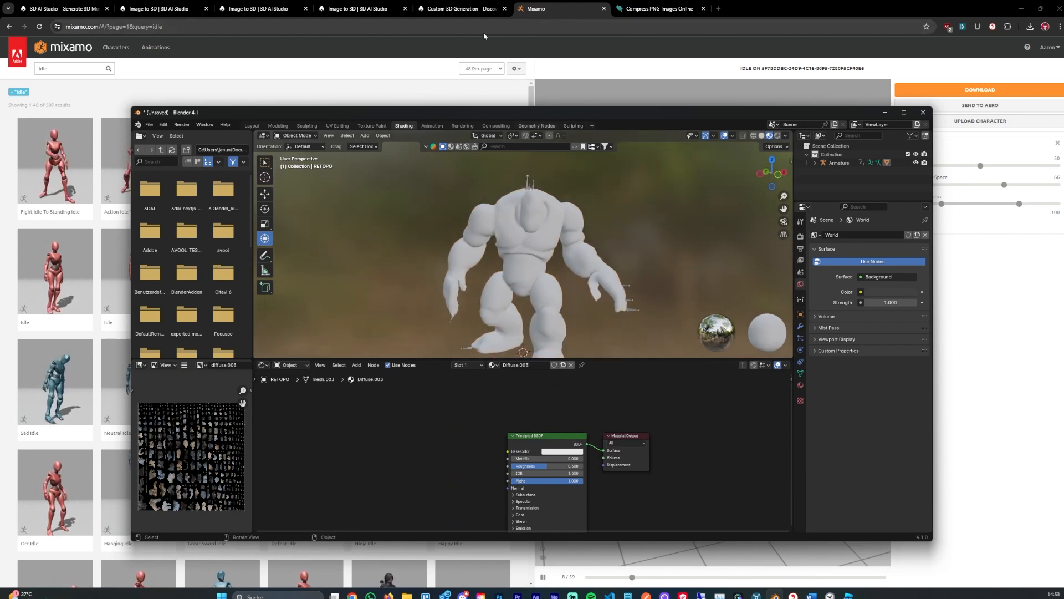
click(461, 8)
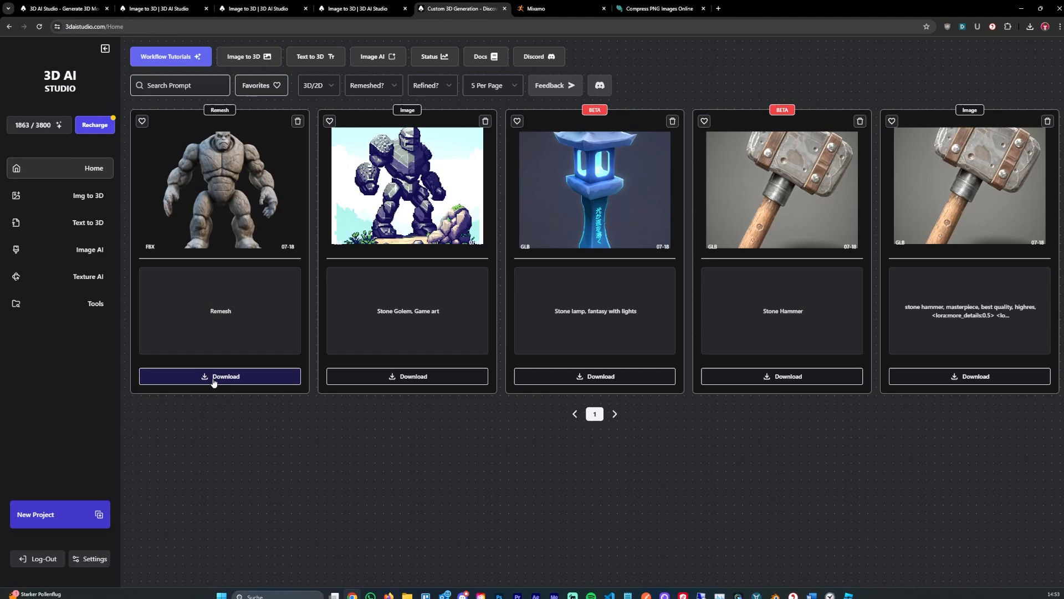
mouse_move(242, 183)
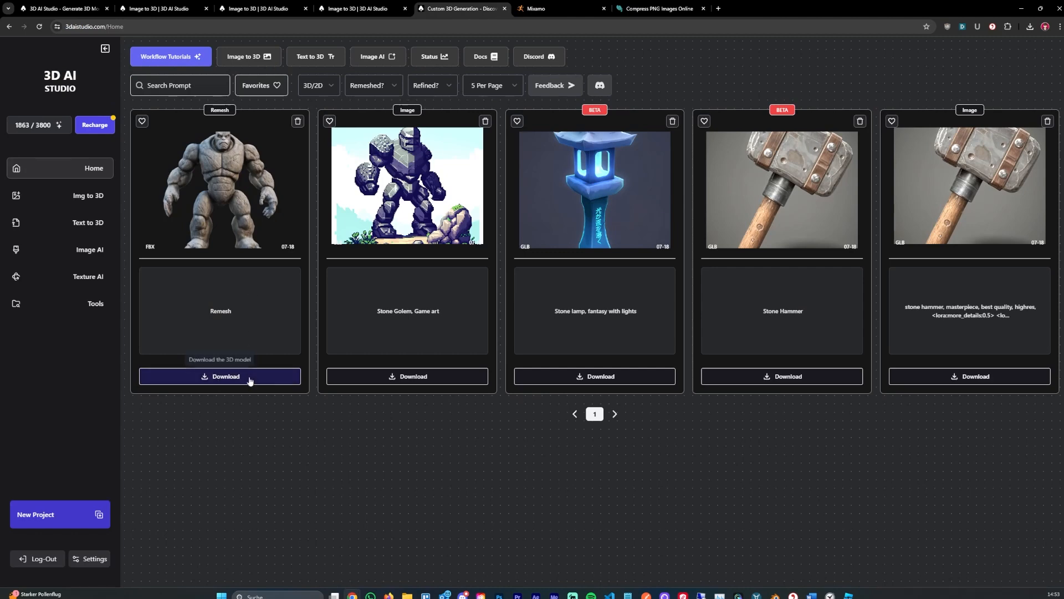
Step: Download the textured remeshed golem FBX again from its Remesh card
click(220, 377)
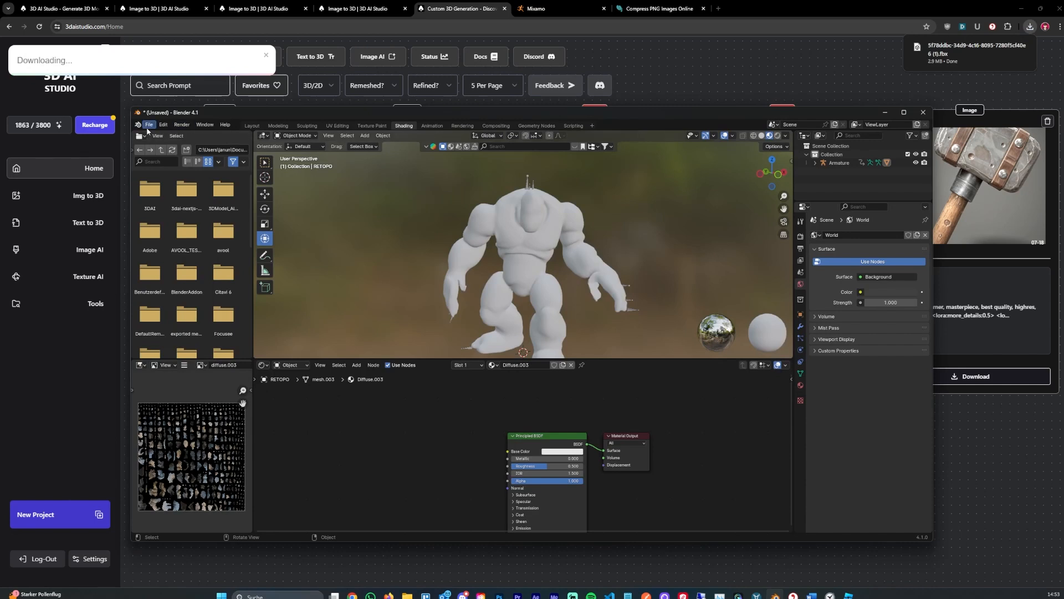
click(148, 124)
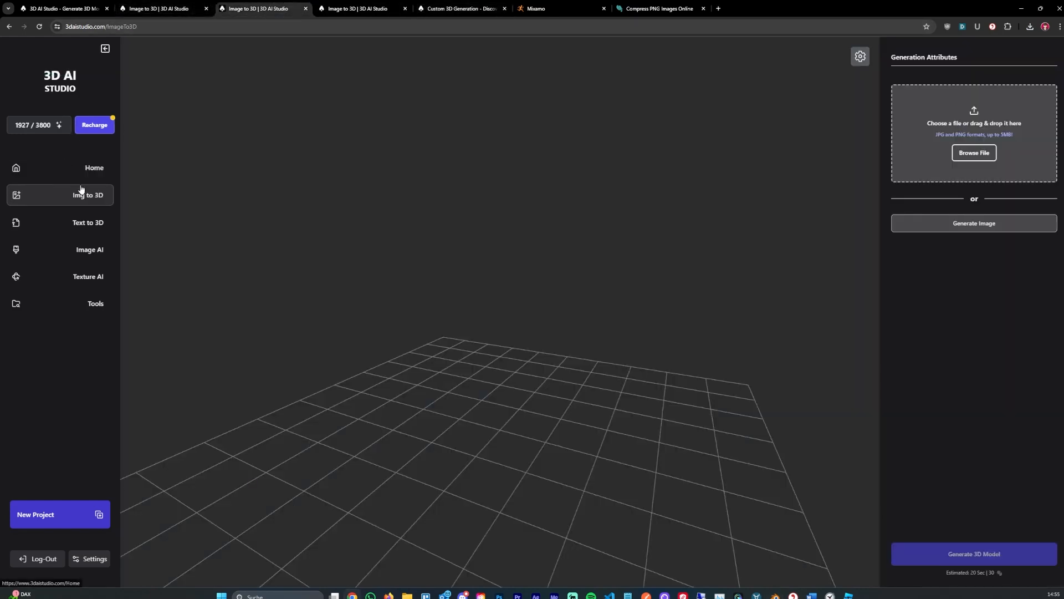
Step: Open the beta Image to 3D generator page in 3D AI Studio
click(161, 26)
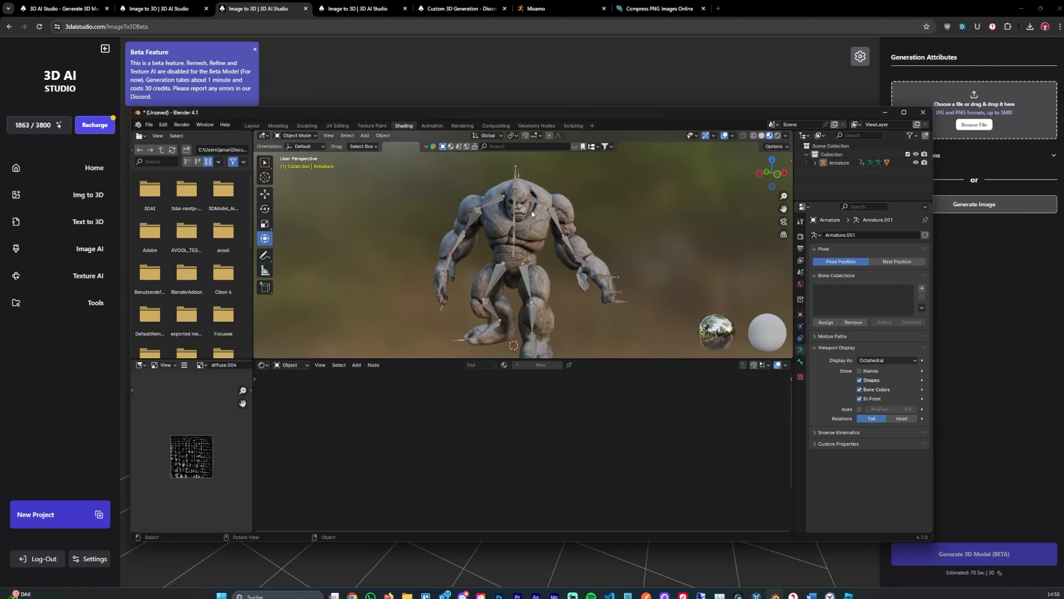
Step: In the Layout workspace, select the imported keyframes and put the armature in Pose Mode
click(252, 125)
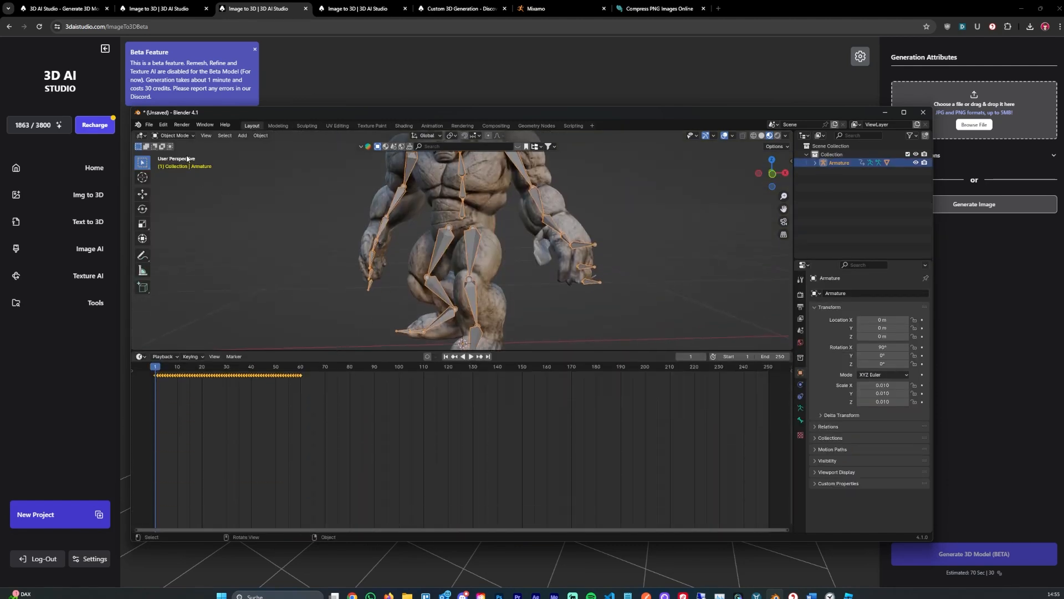
click(173, 136)
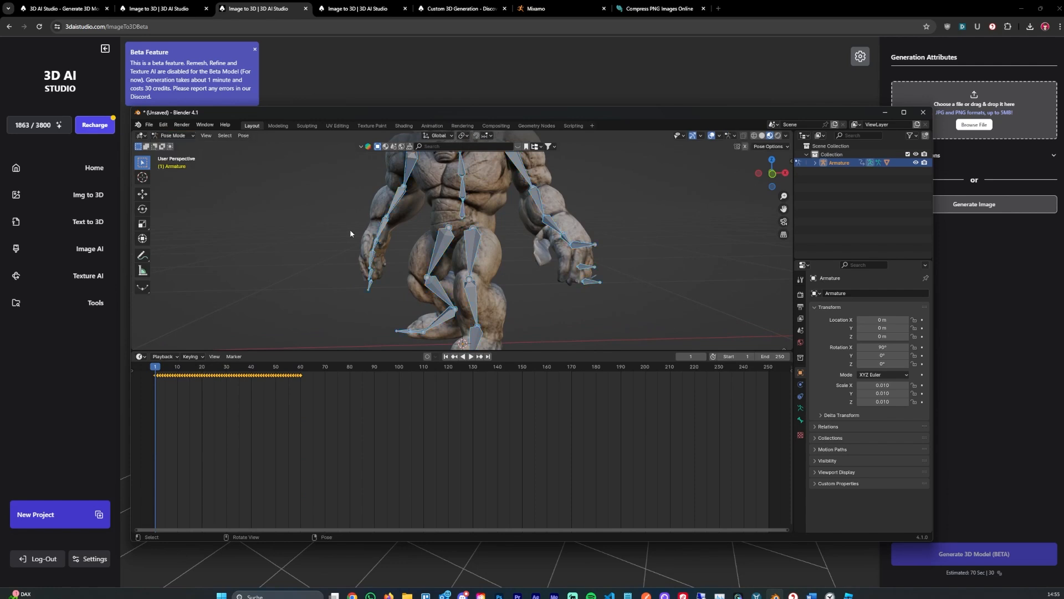
drag(188, 372, 358, 399)
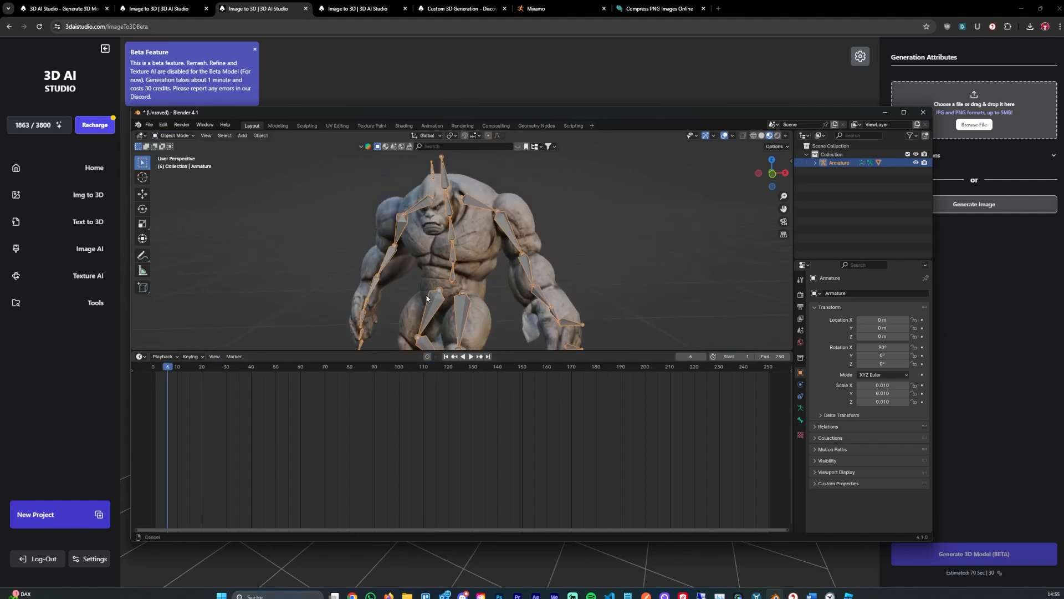
click(172, 135)
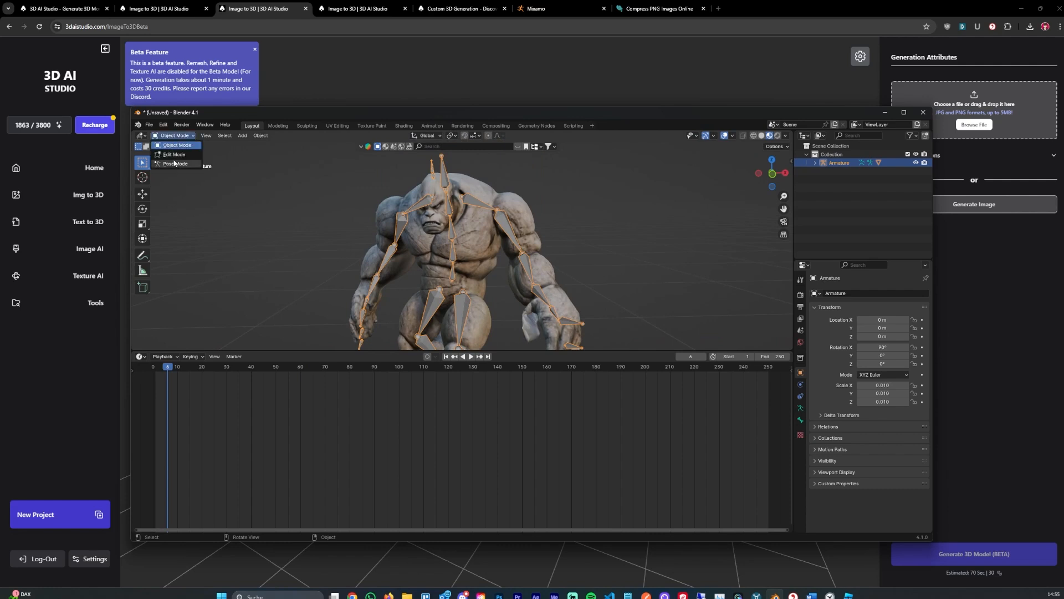
click(172, 163)
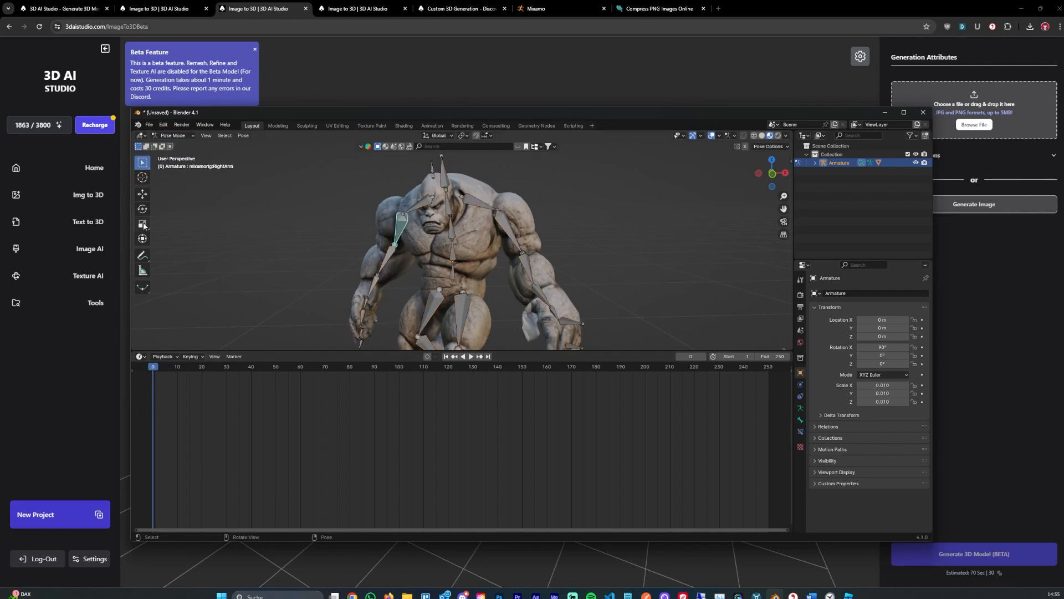
Step: Key spine bone rotations across the first 90 frames, play them back, then return to Object Mode
click(142, 208)
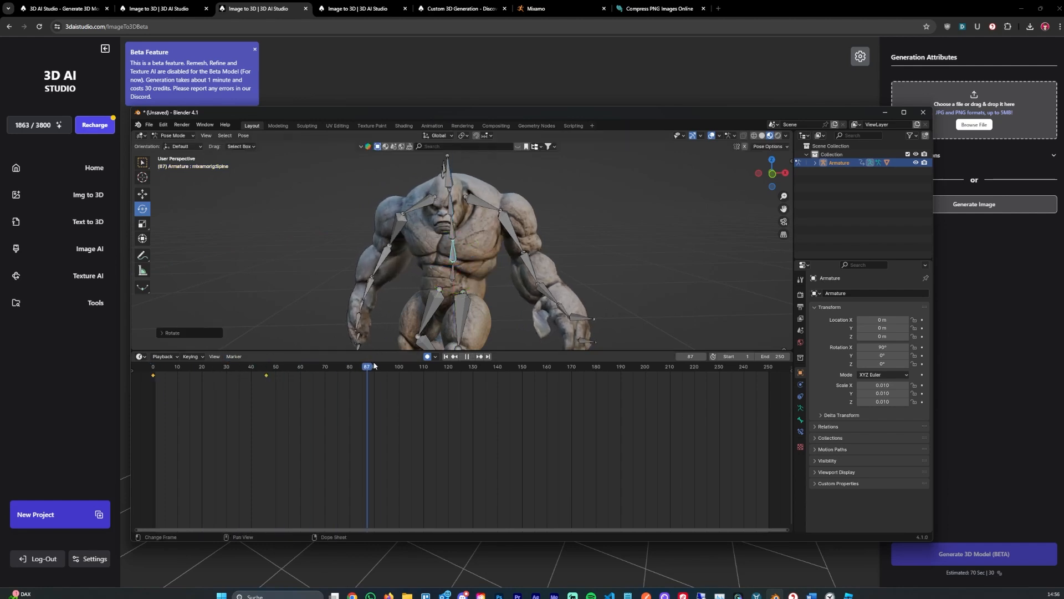
click(225, 379)
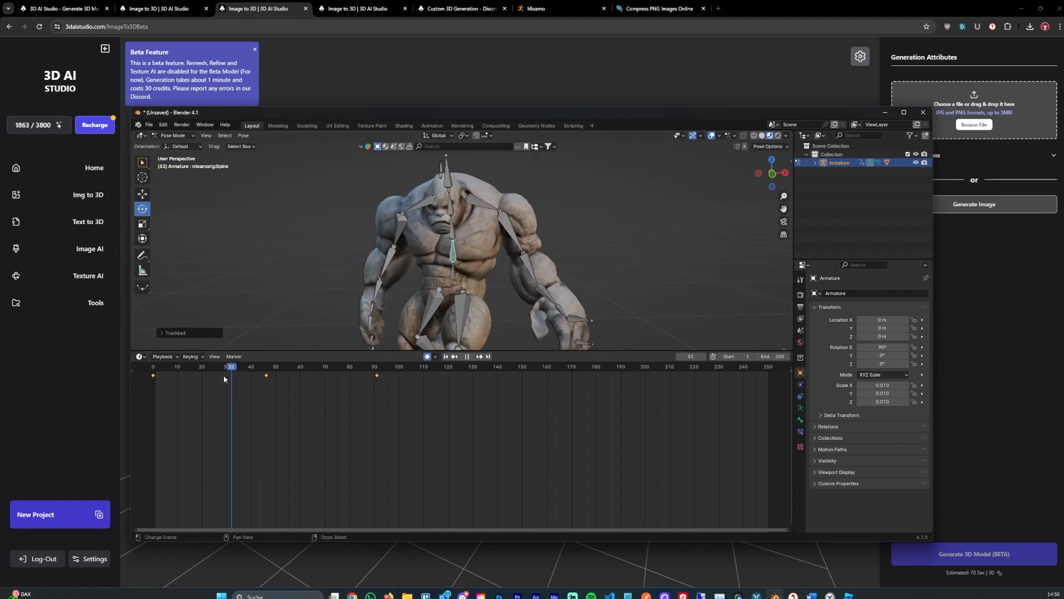
click(466, 356)
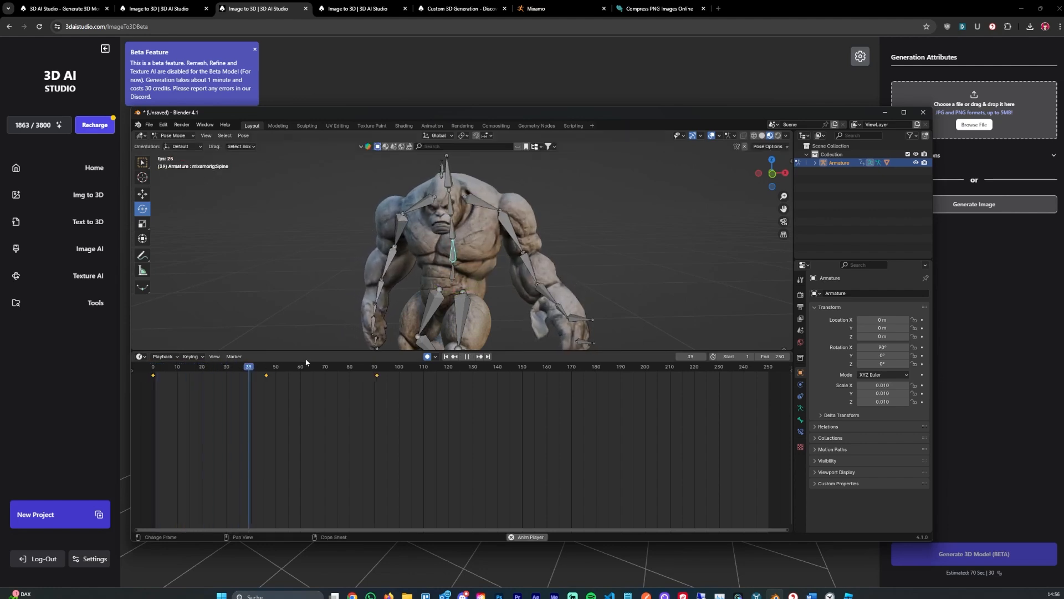
click(362, 375)
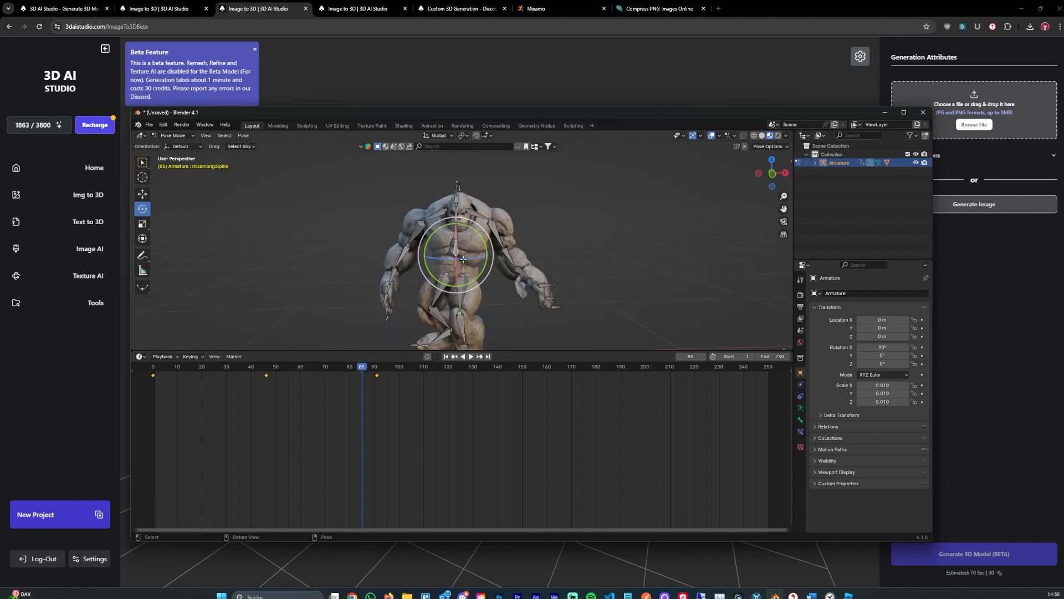
click(172, 135)
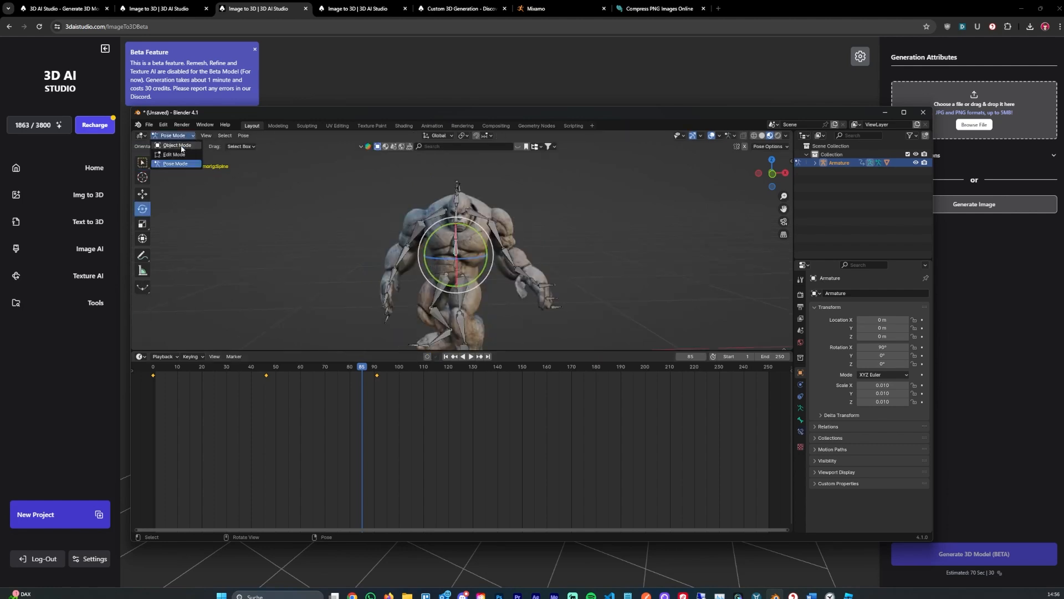
click(177, 145)
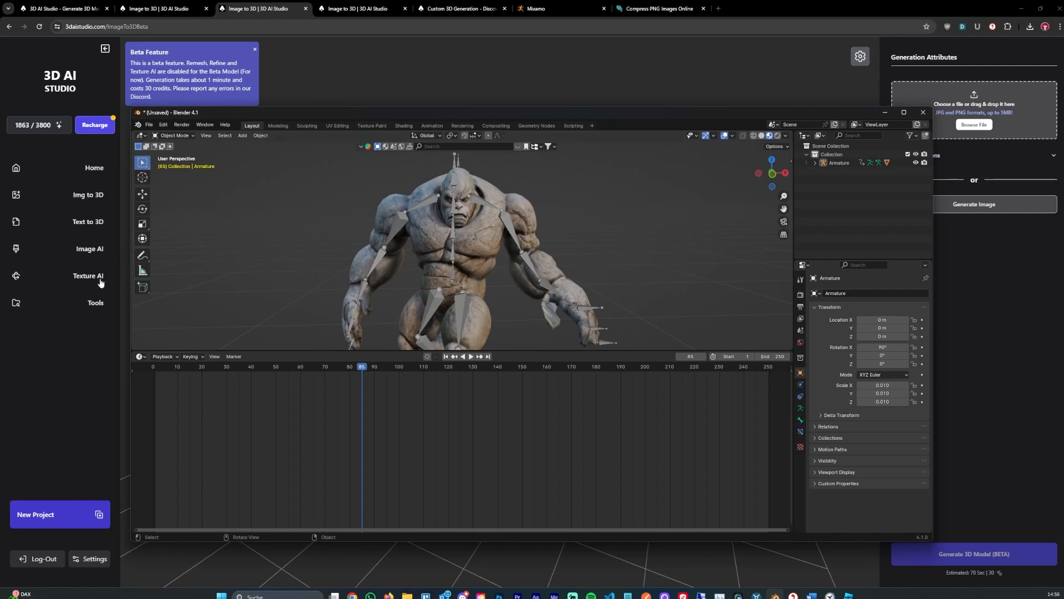
mouse_move(563, 227)
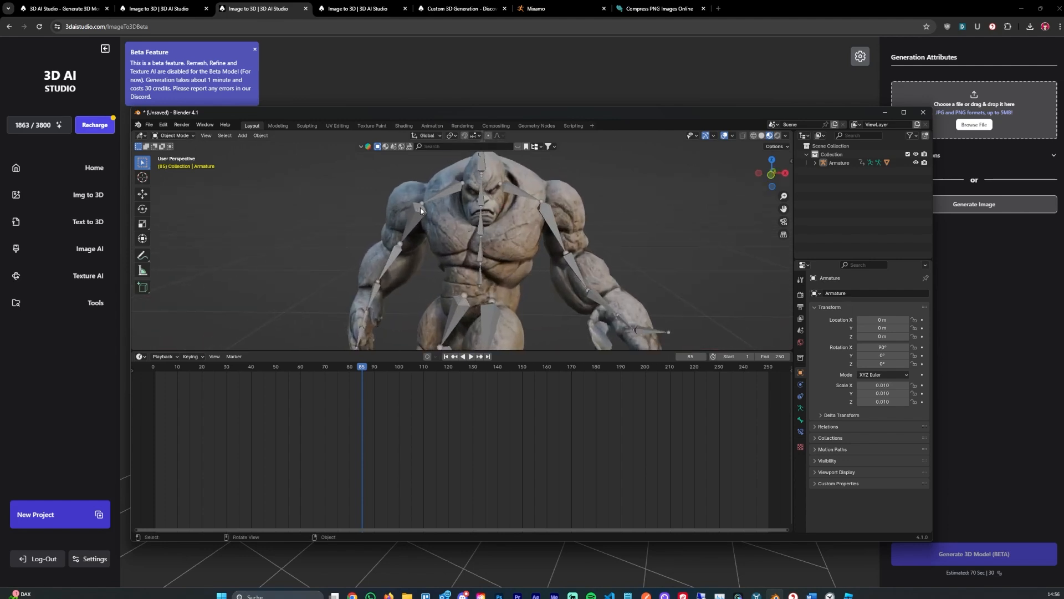
mouse_move(377, 385)
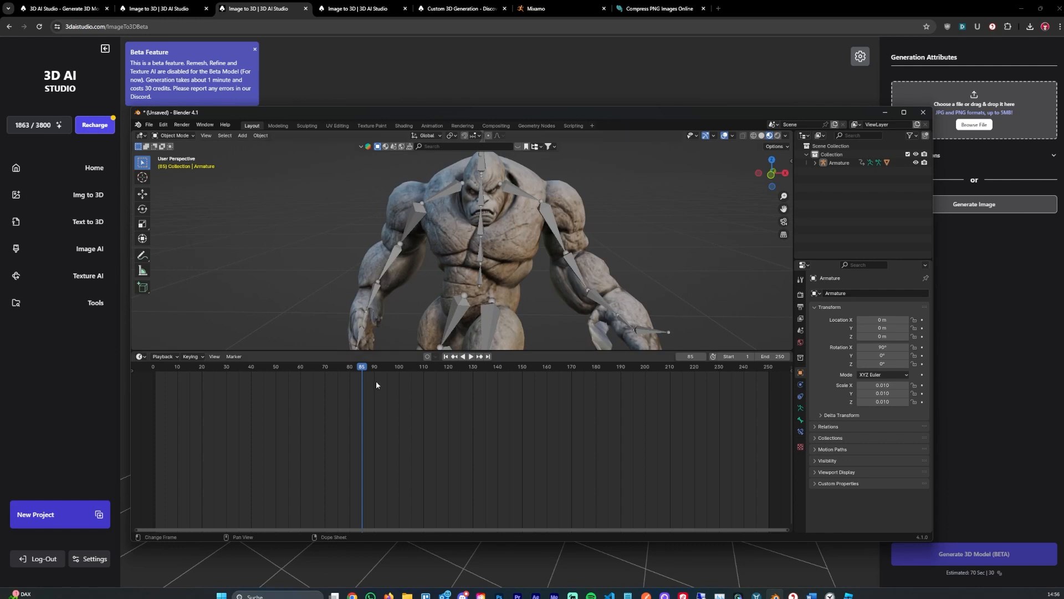